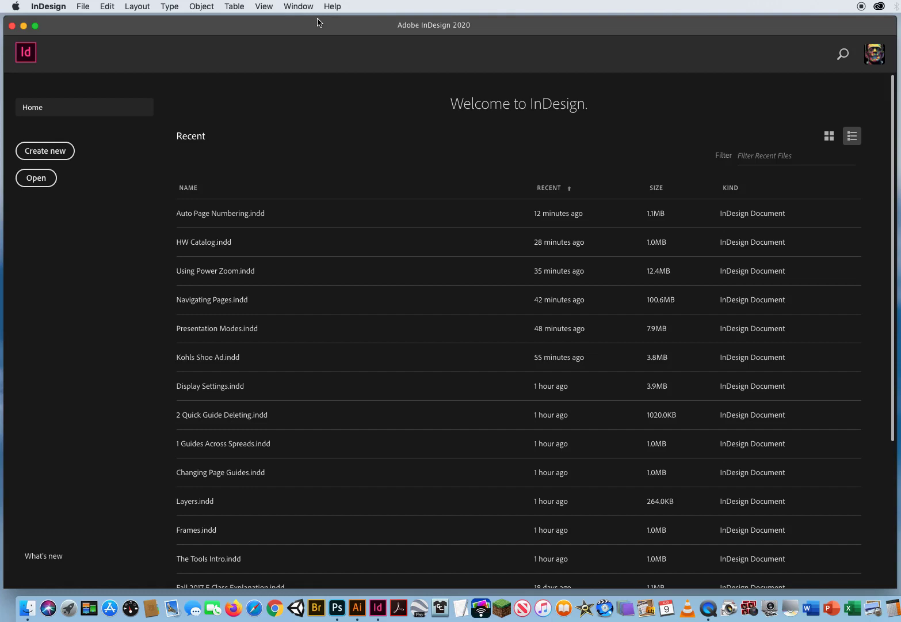
mouse_move(318, 28)
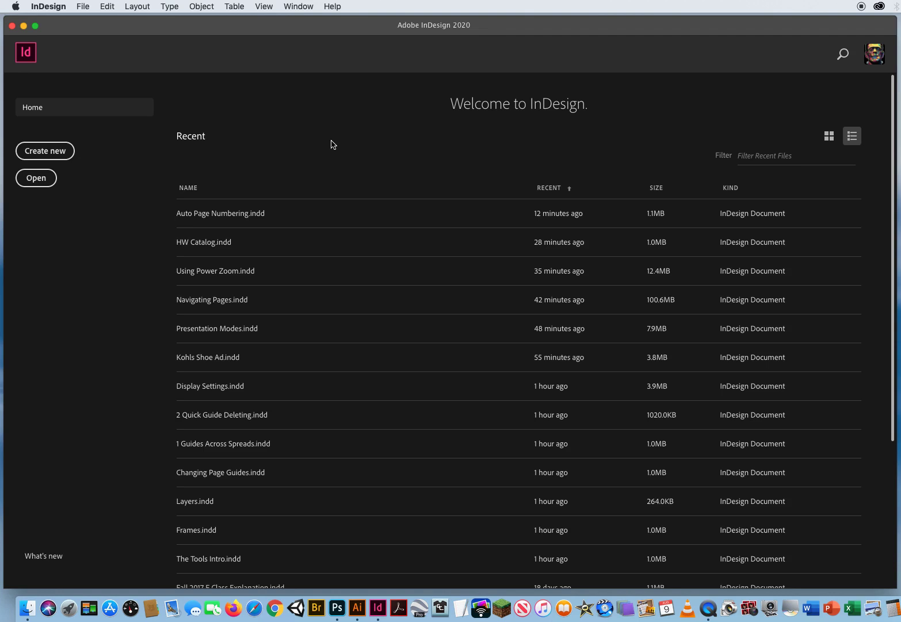
mouse_move(86, 6)
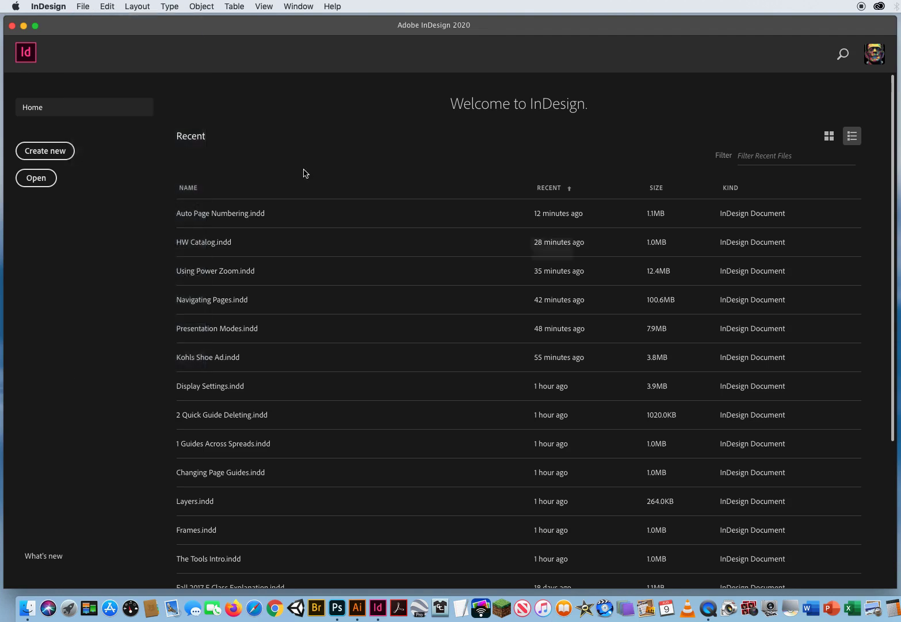
Open Centering On Screen.indd from the ID CH.3 > 5 Centering Content folder.
click(36, 178)
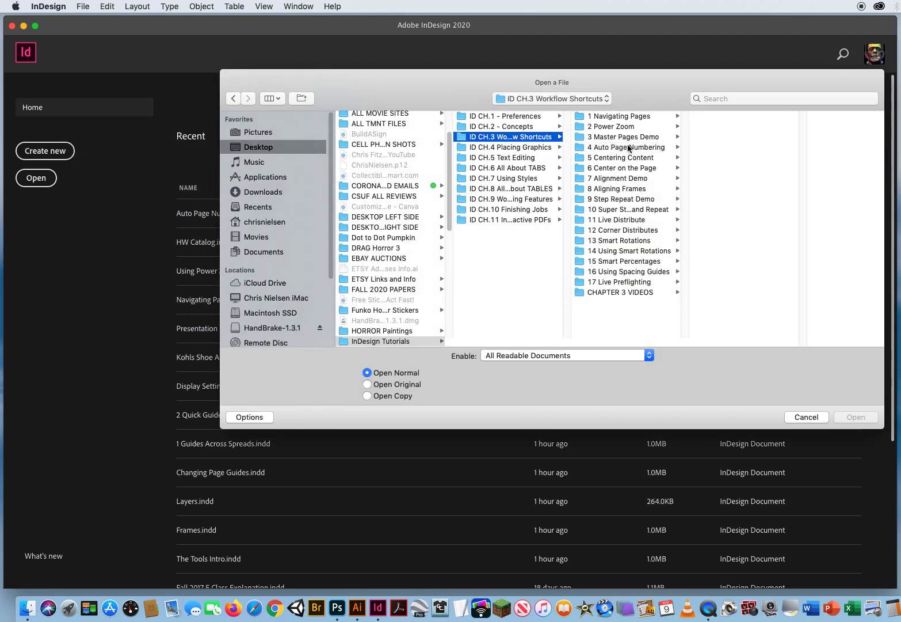
click(619, 157)
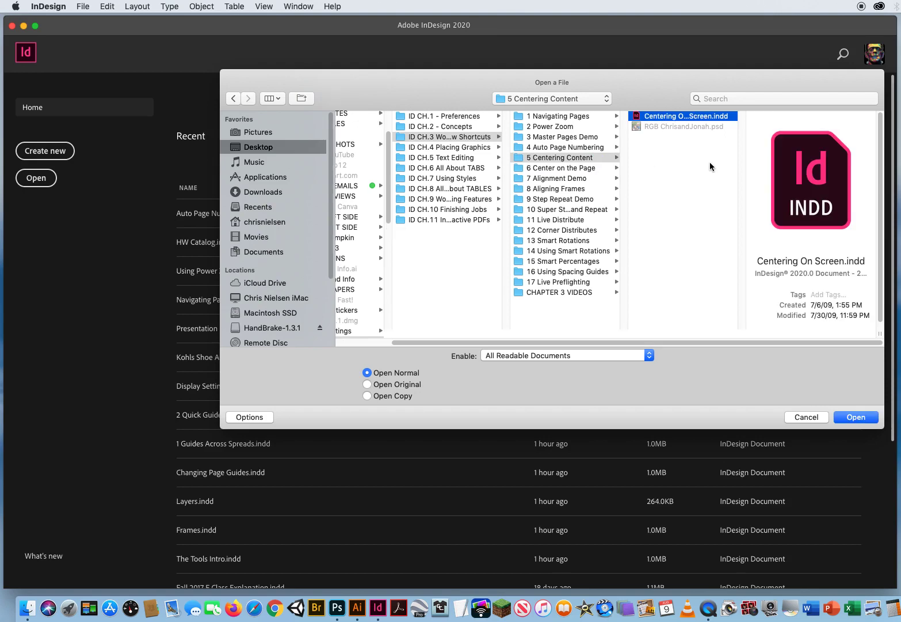
click(856, 416)
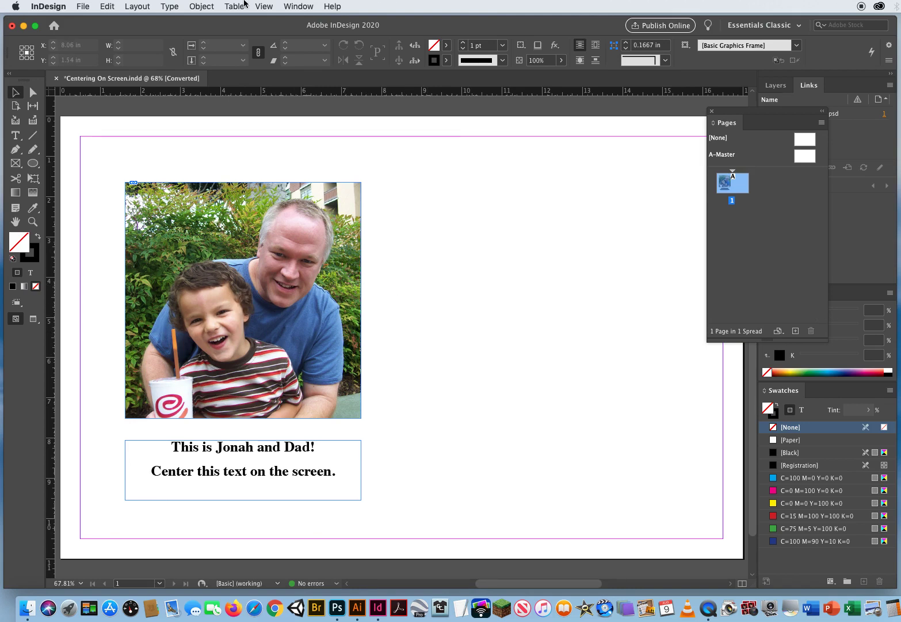
Switch on Smart Guides via View > Grids & Guides.
click(264, 6)
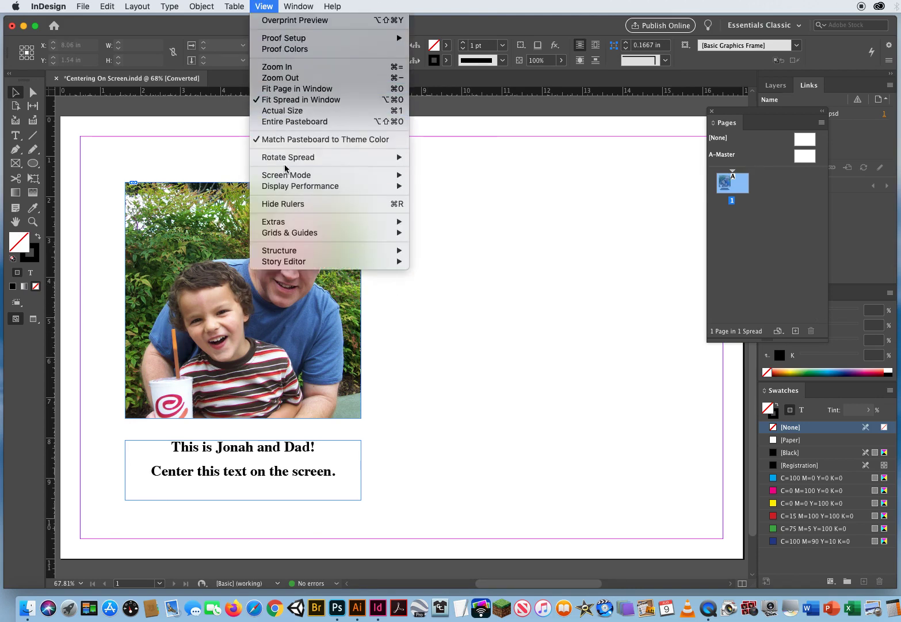
mouse_move(290, 233)
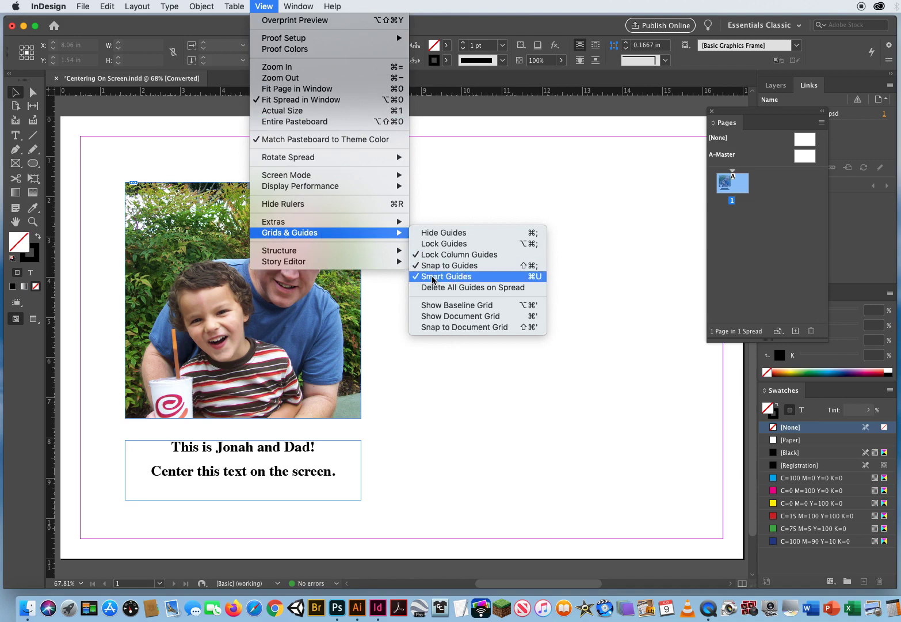
click(447, 276)
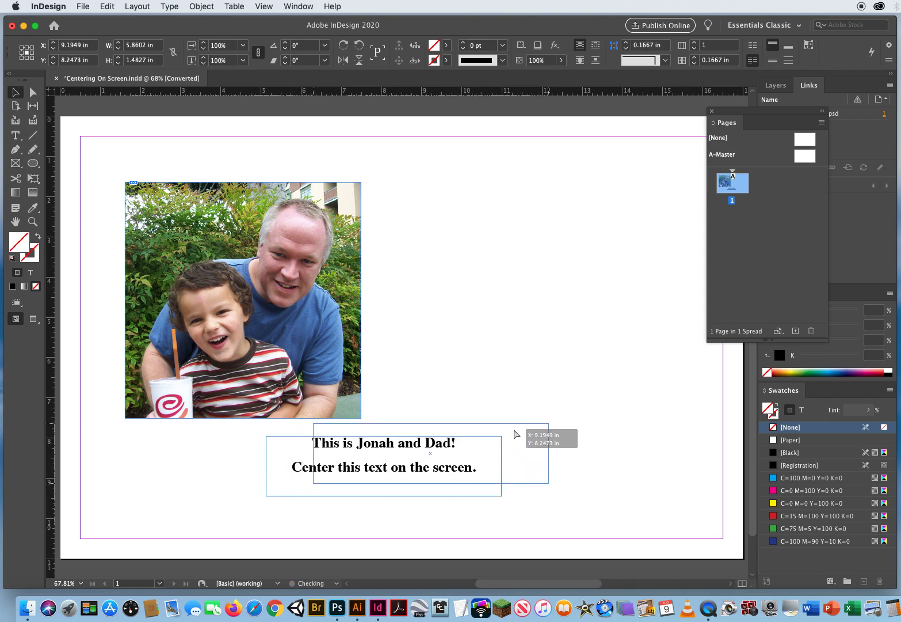
Drag the caption text frame until it snaps to the page's horizontal centre line.
drag(516, 435, 531, 405)
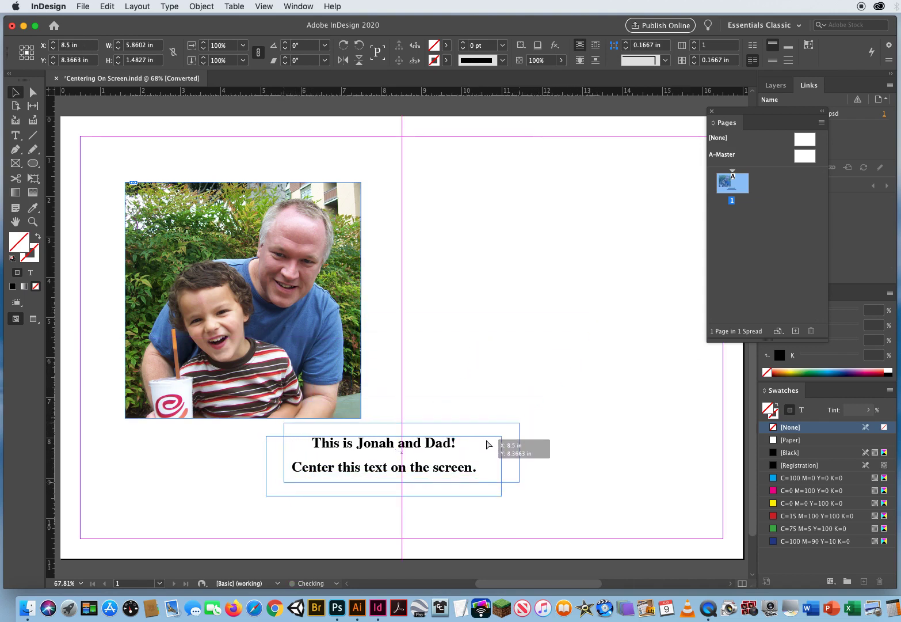
drag(383, 458, 383, 466)
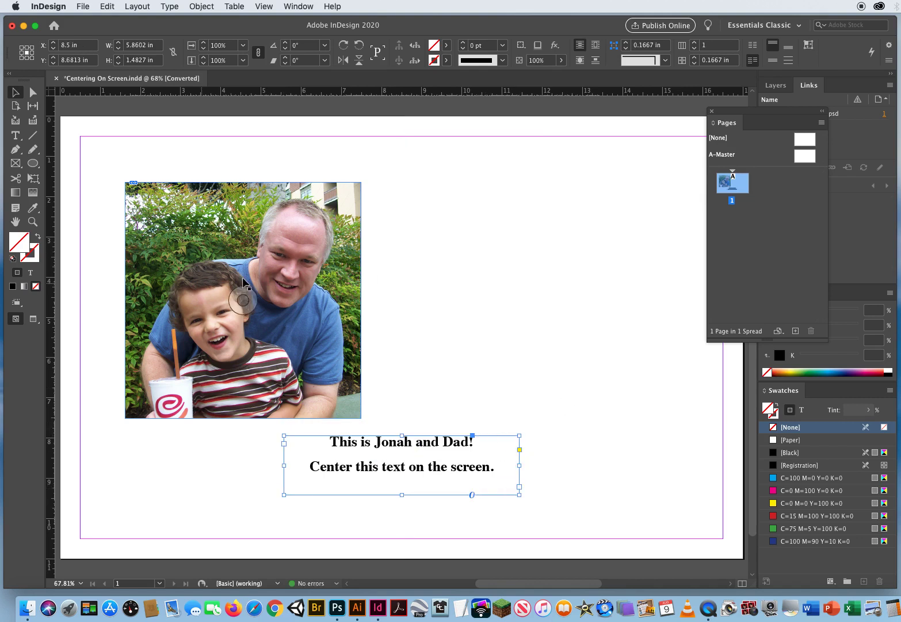
mouse_move(385, 320)
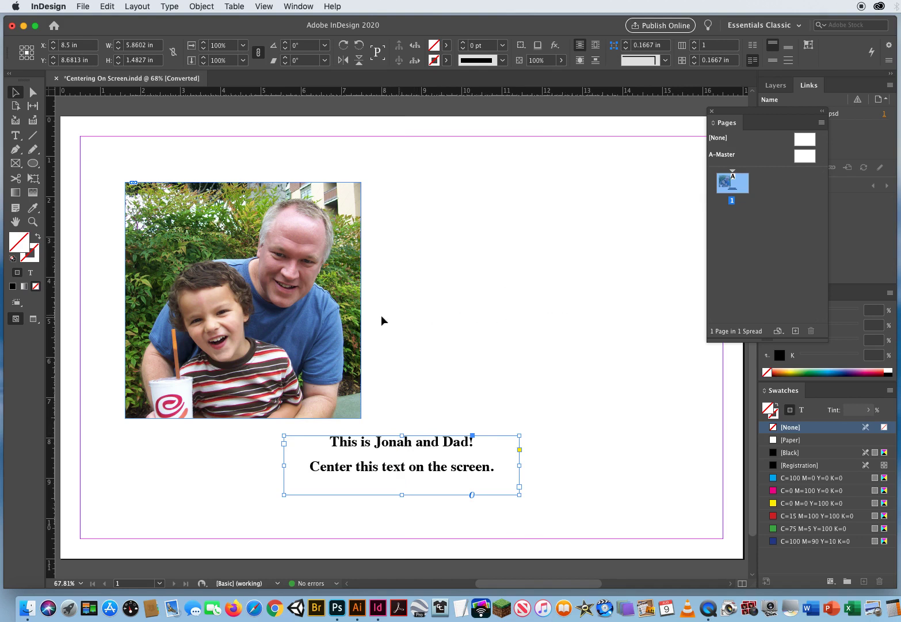
mouse_move(242, 299)
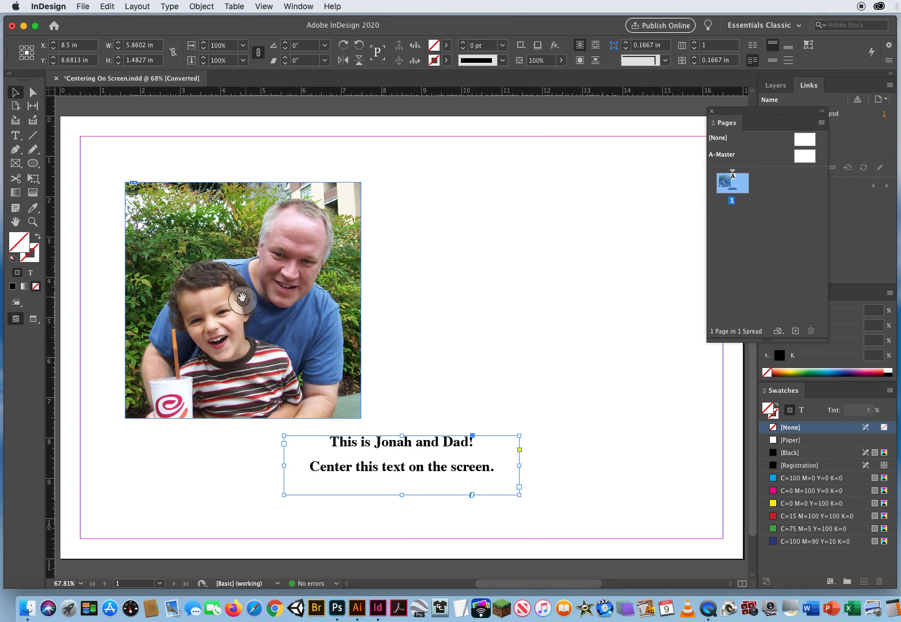
mouse_move(313, 239)
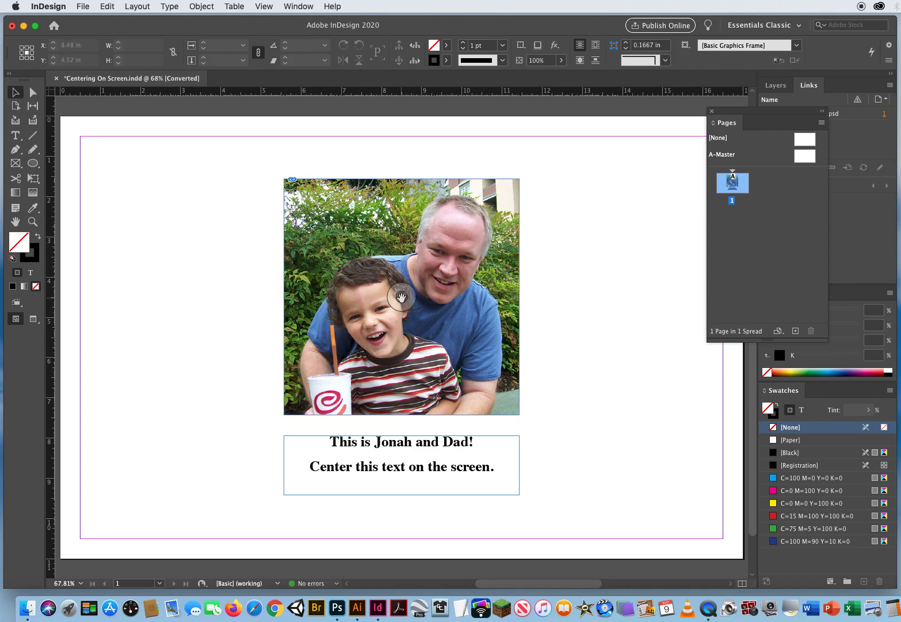
Grab the picture content inside the centred photo frame.
click(401, 297)
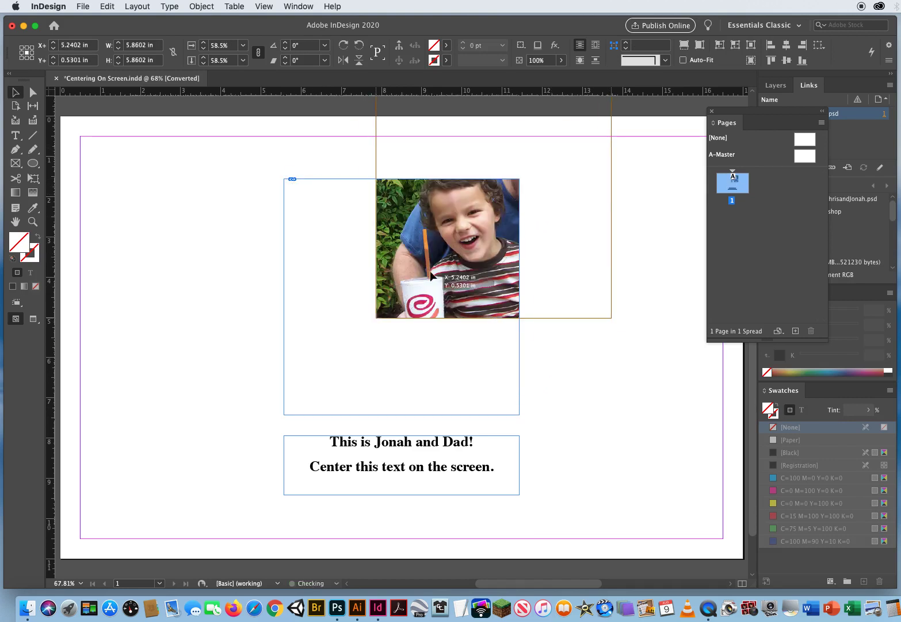
Shift the picture off-centre within its photo frame, leaving much of the frame empty.
drag(447, 276, 358, 364)
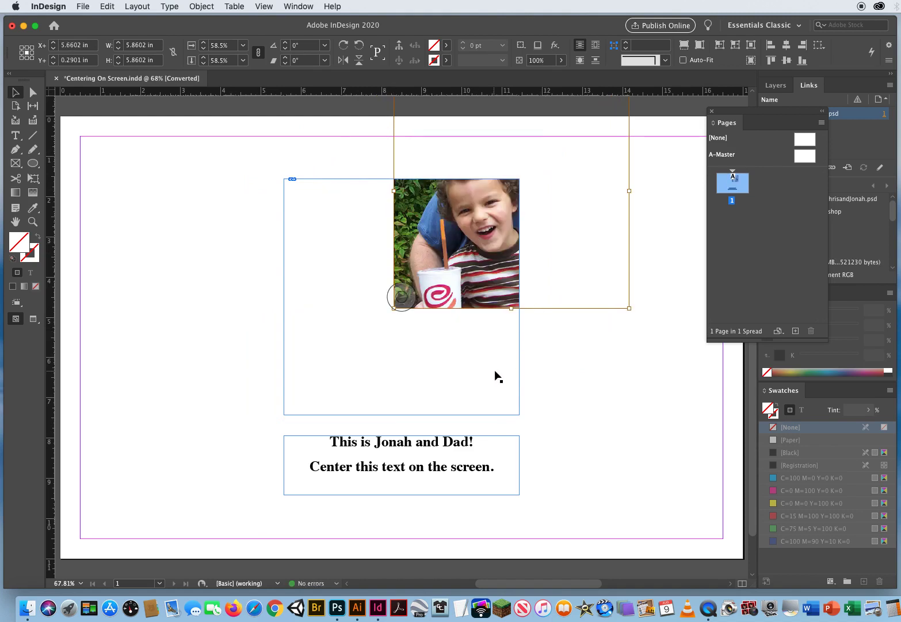
mouse_move(468, 251)
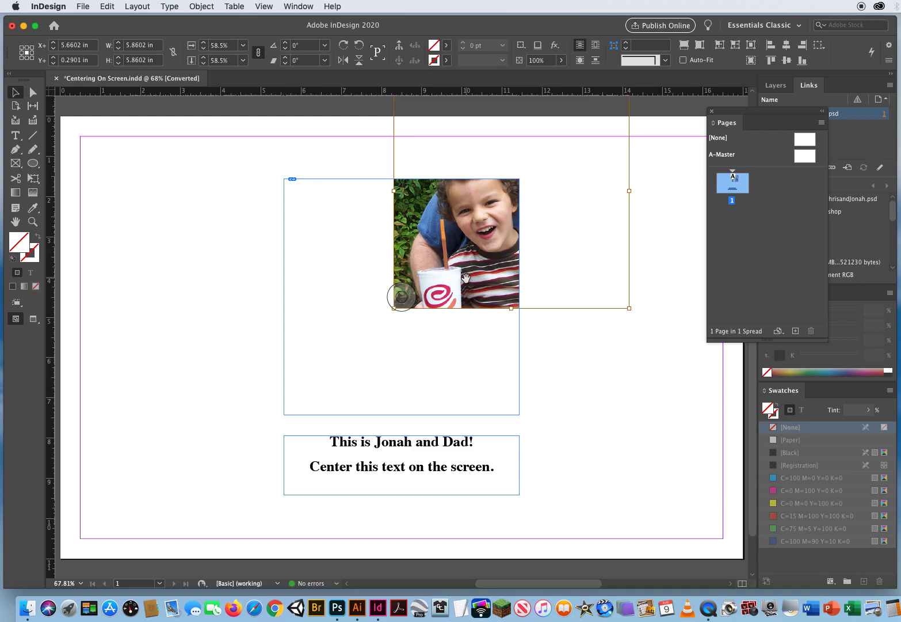
mouse_move(459, 290)
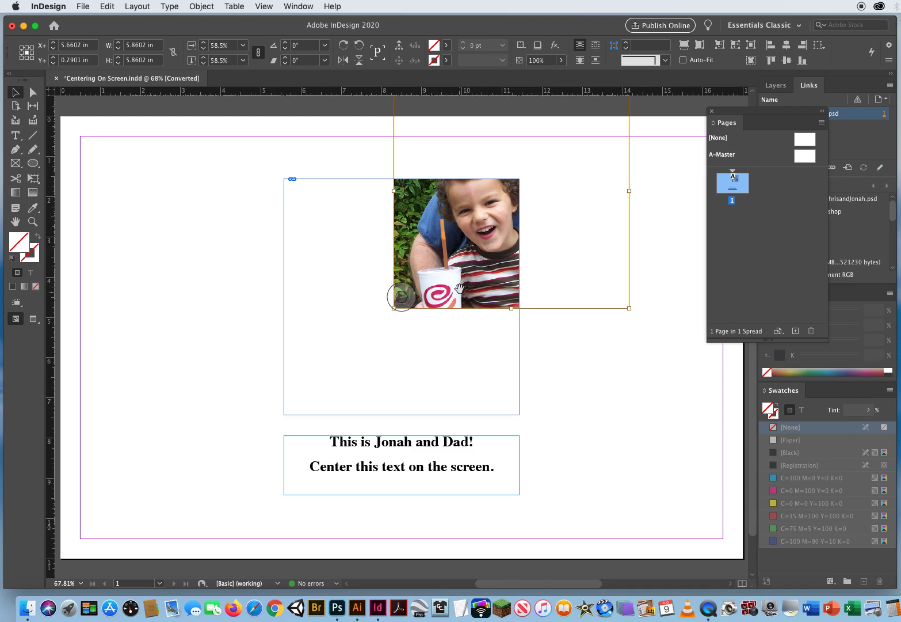
mouse_move(466, 242)
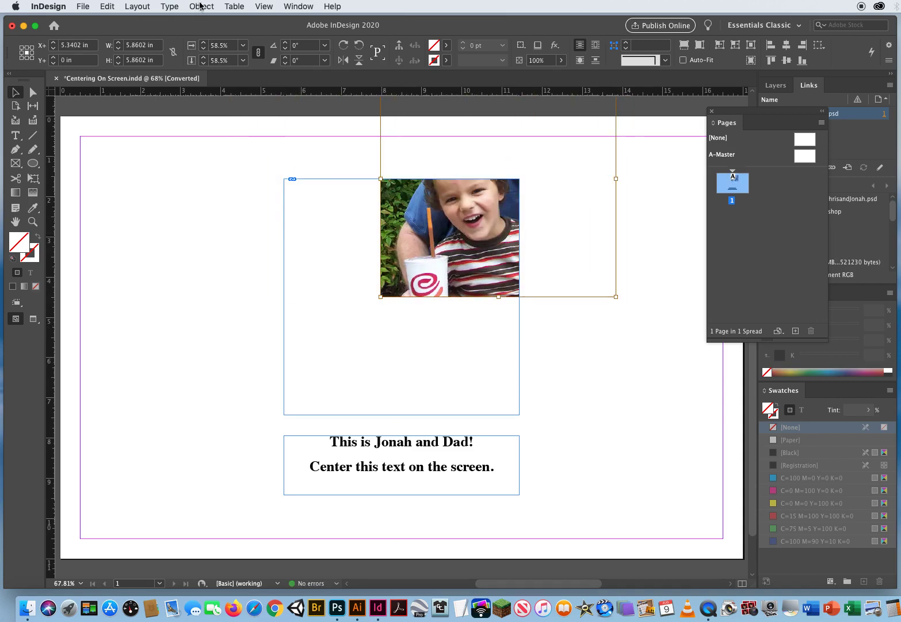
click(201, 7)
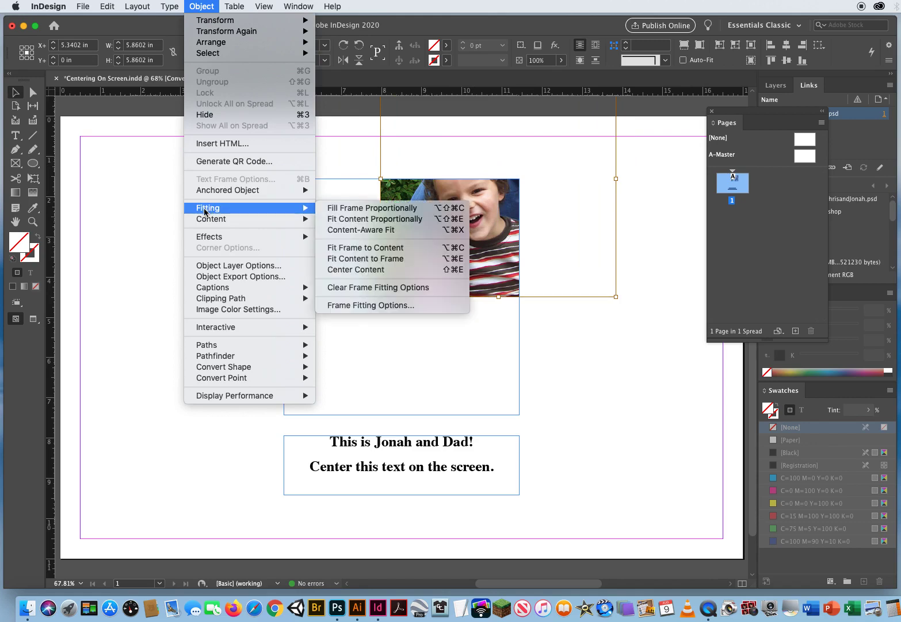
Re-centre the picture with Object > Fitting > Center Content and select both frames to check alignment.
click(375, 218)
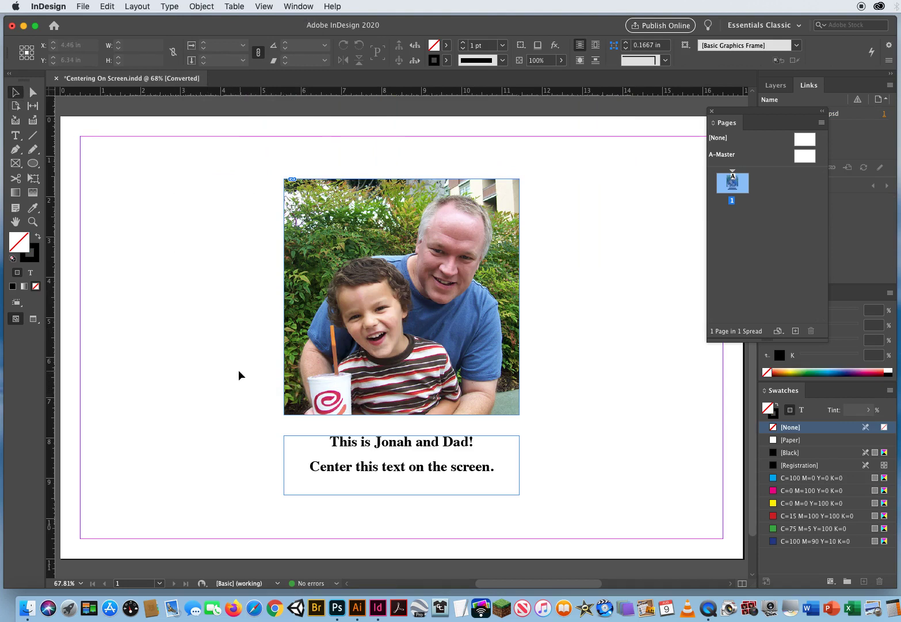
click(401, 297)
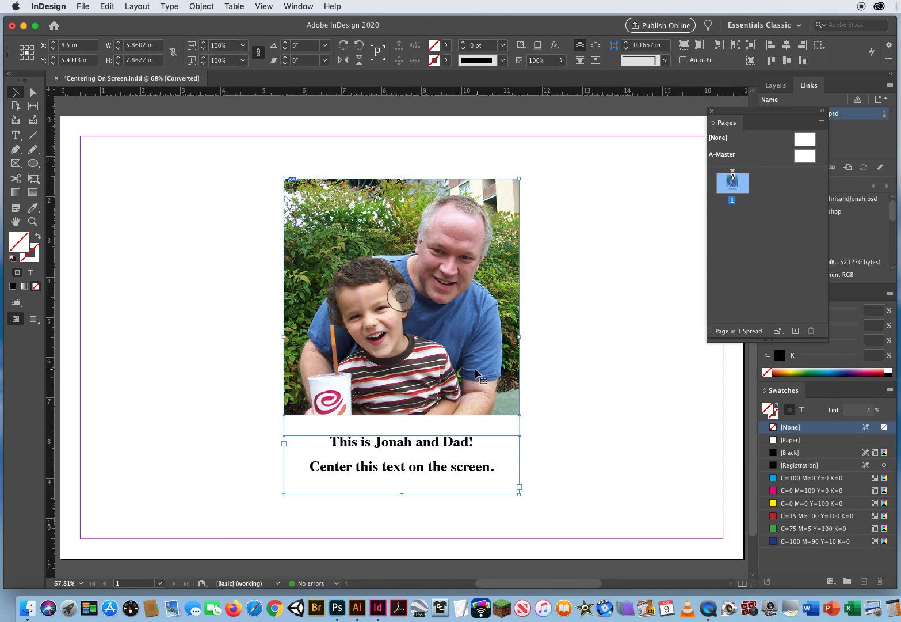